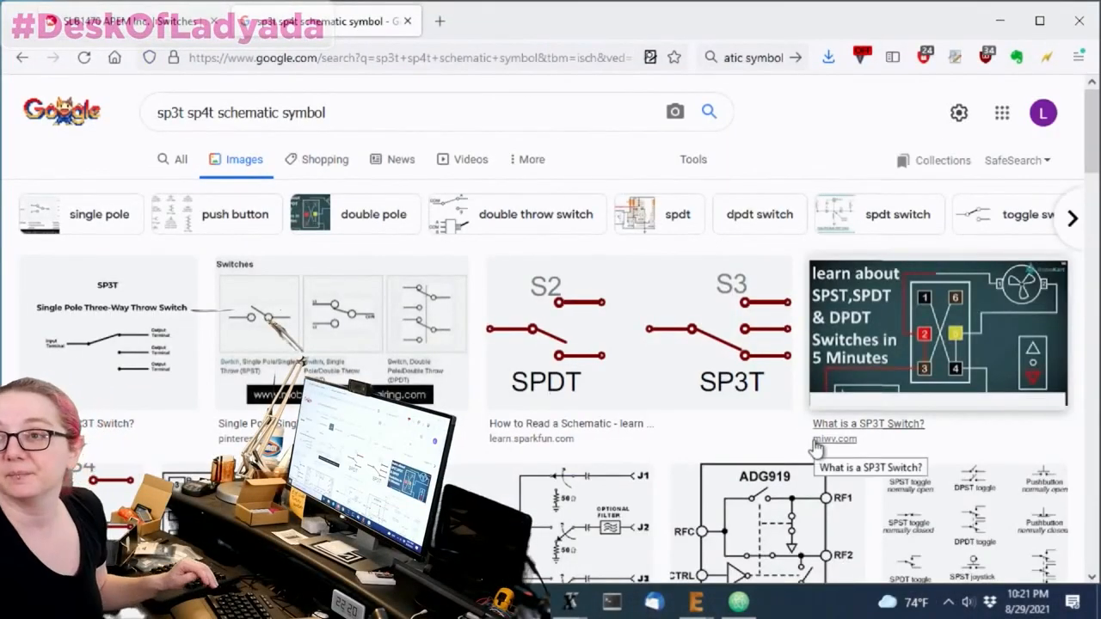
mouse_move(397, 296)
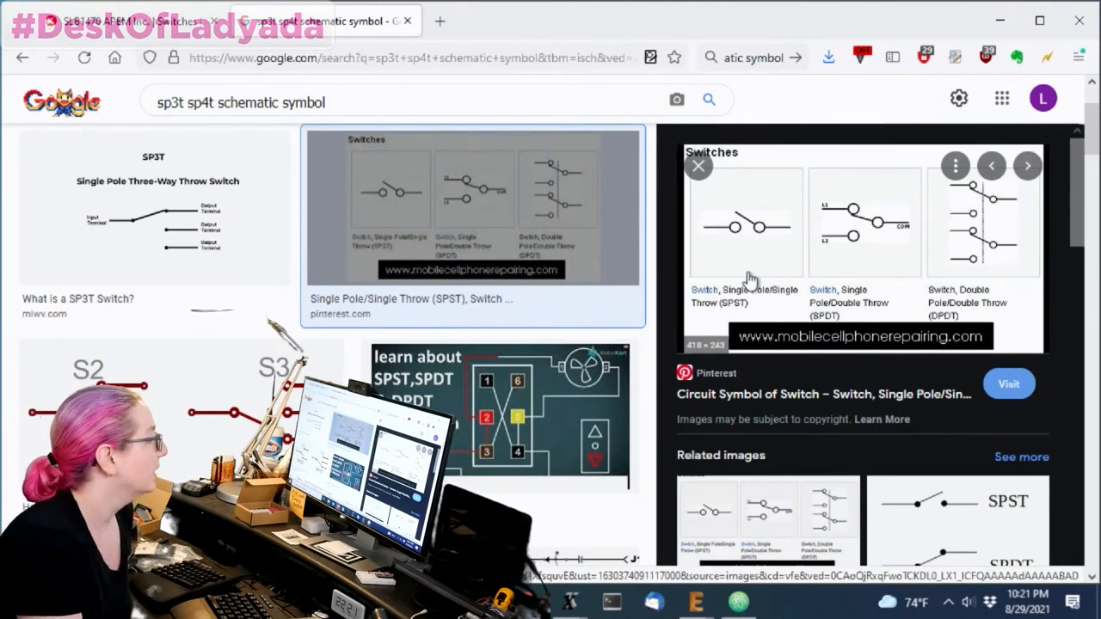
mouse_move(744, 230)
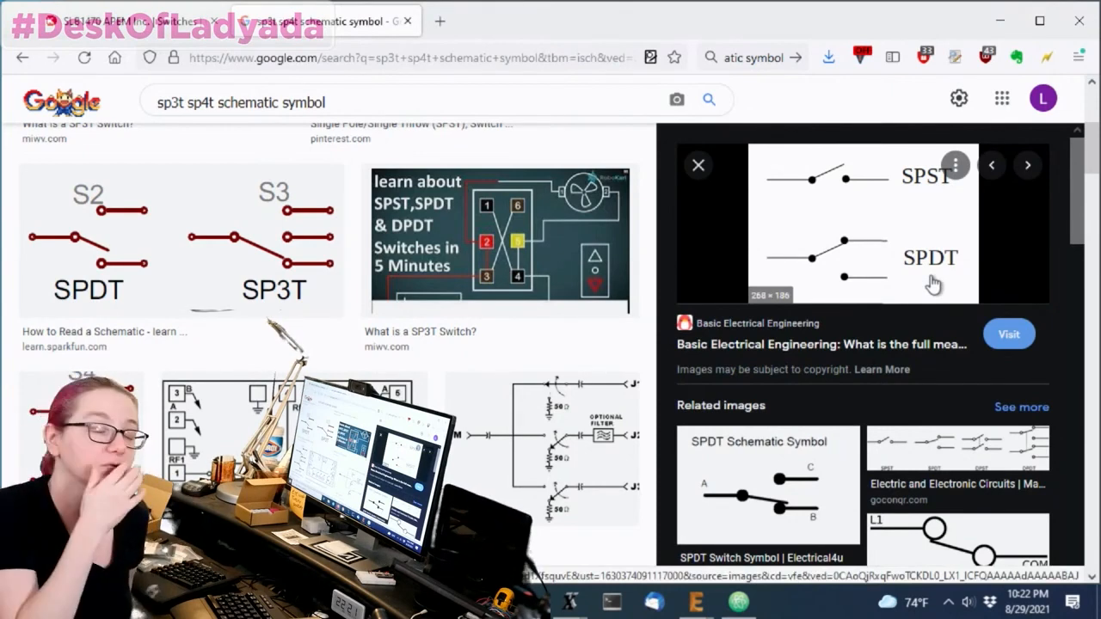
mouse_move(268, 254)
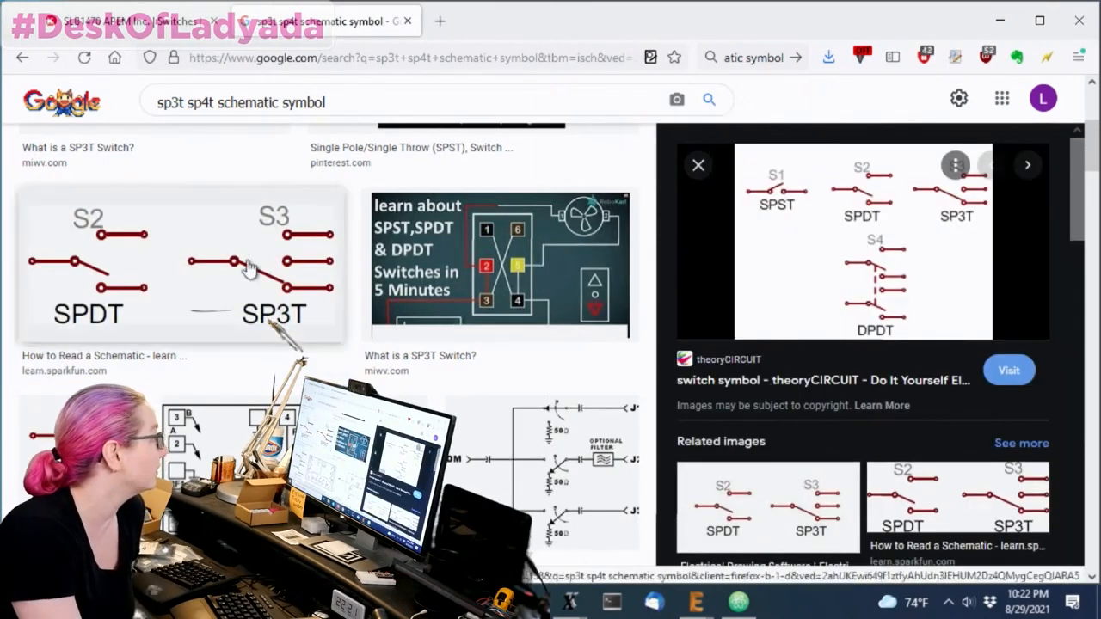
- Open the theoryCIRCUIT page and enlarge the SPST, SPDT, SP3T and DPDT symbol chart
click(1008, 369)
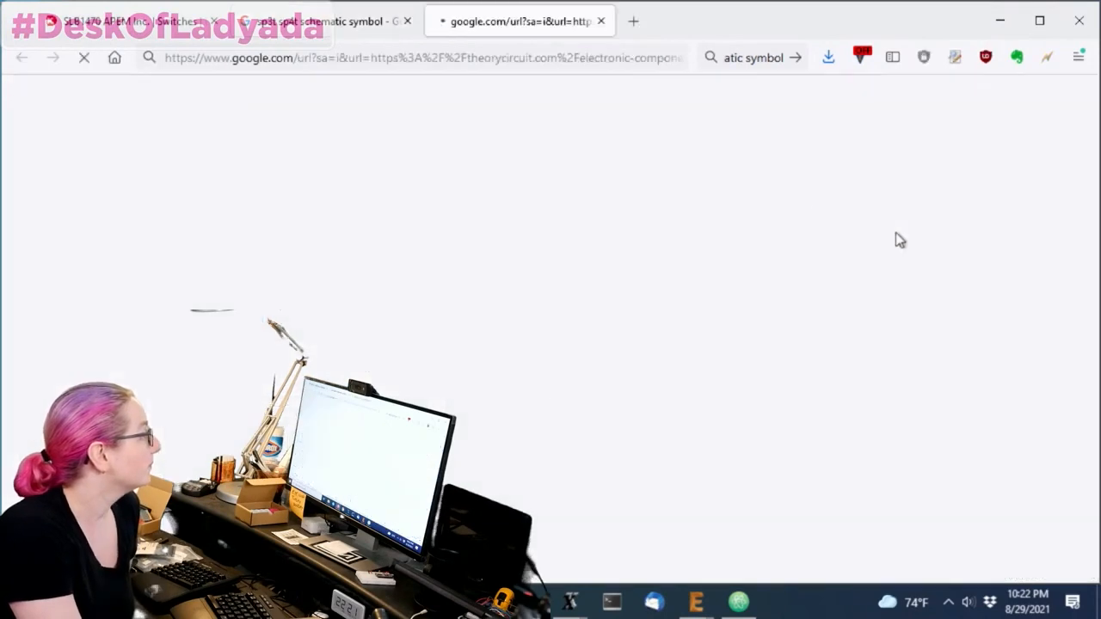
click(516, 20)
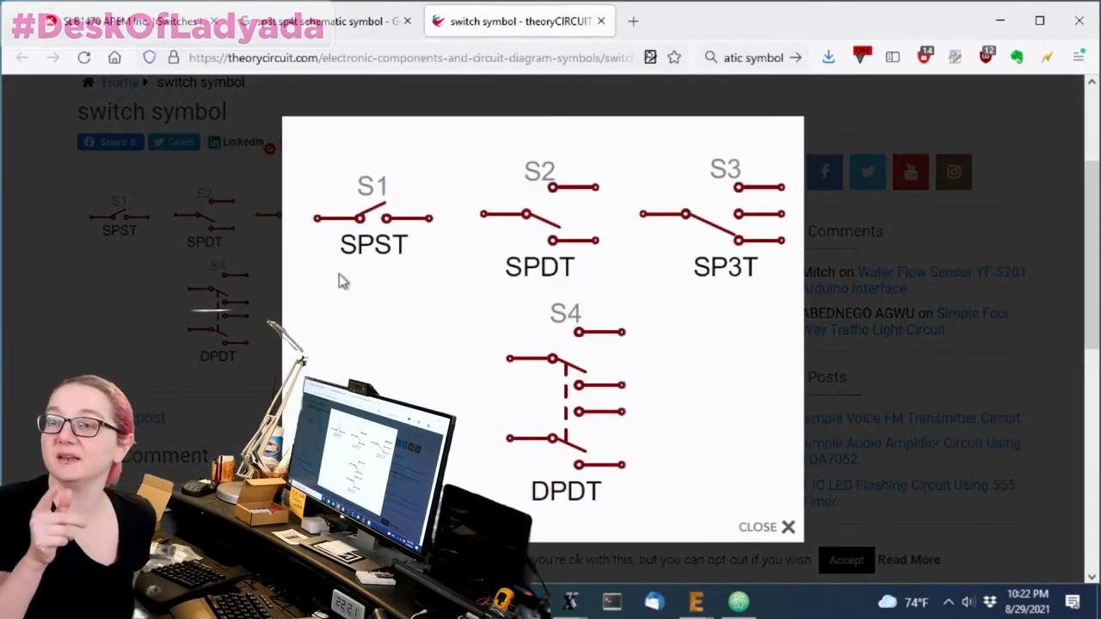
mouse_move(662, 458)
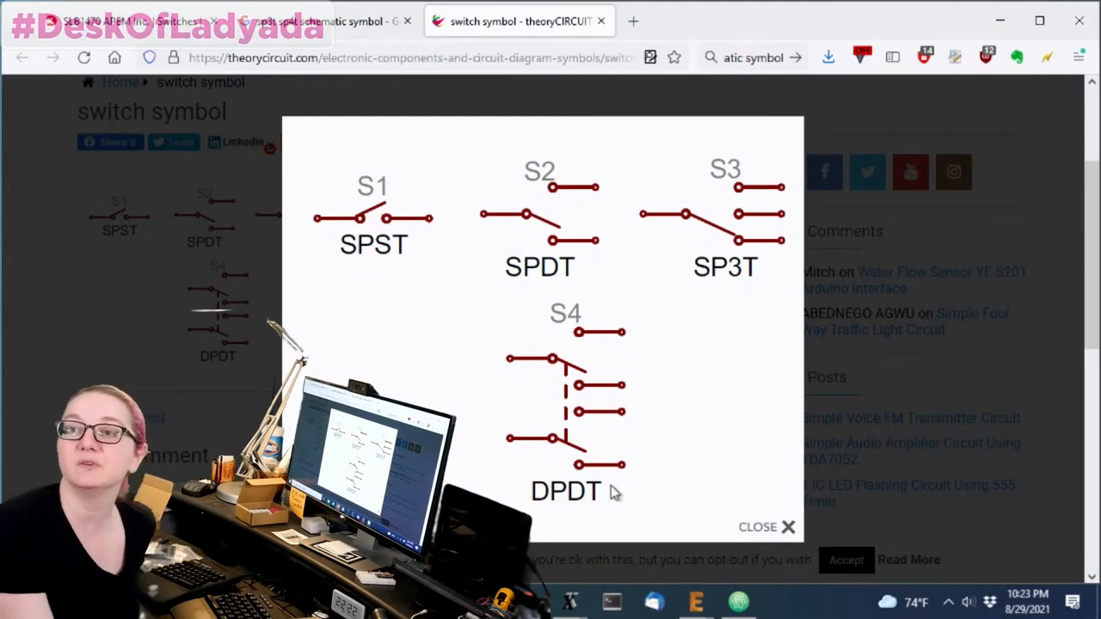
mouse_move(766, 268)
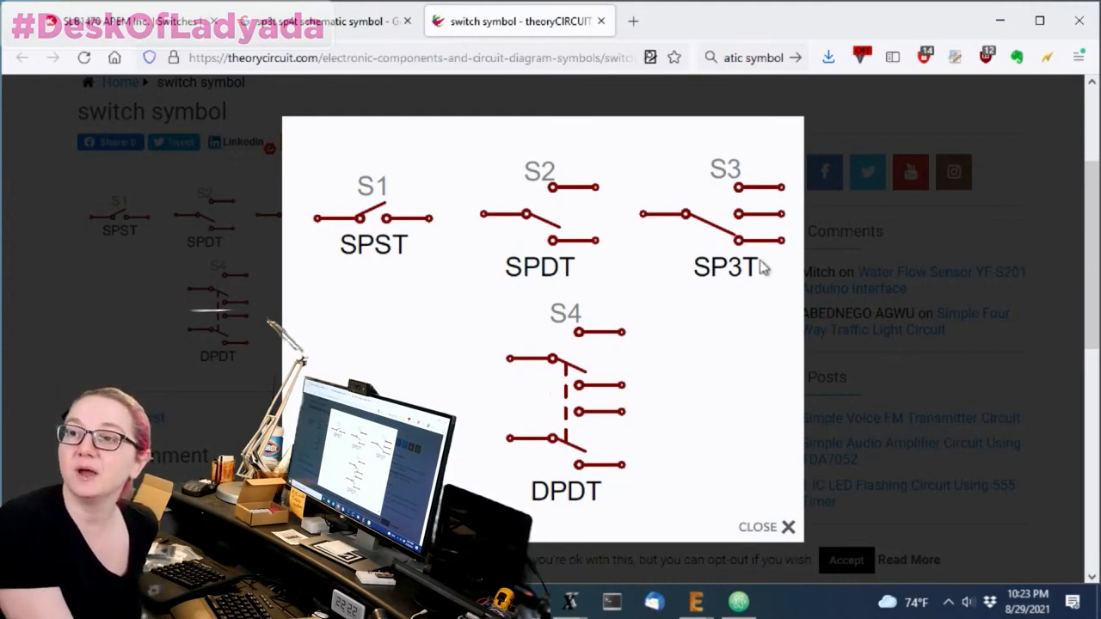
mouse_move(761, 286)
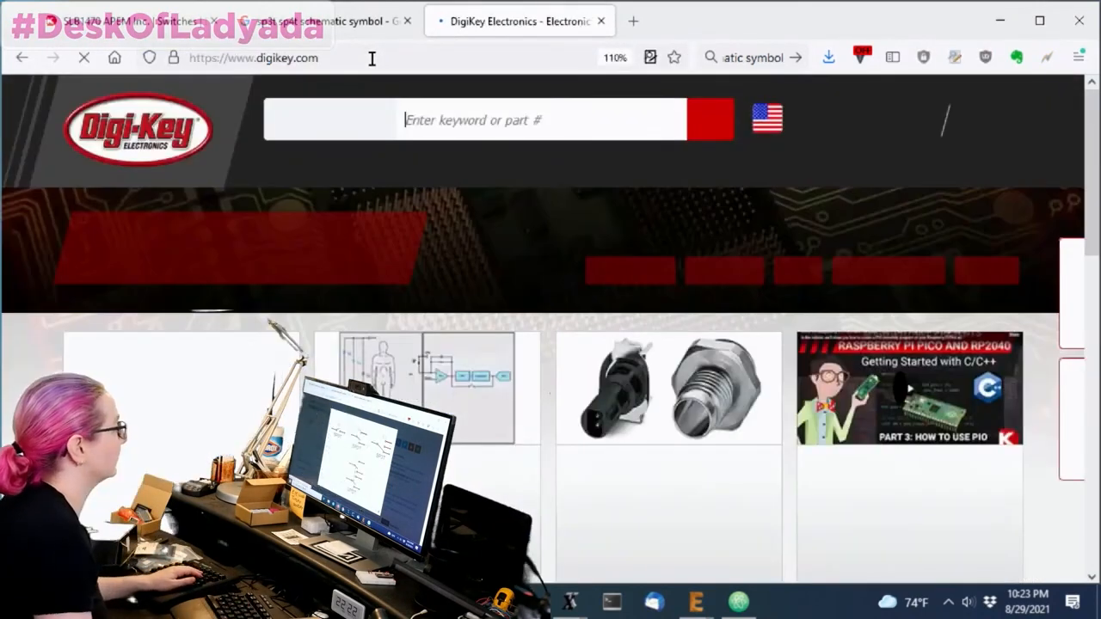
- Search Digi-Key for 'spst', then 'spft', and scroll the two spft results
text(sp)
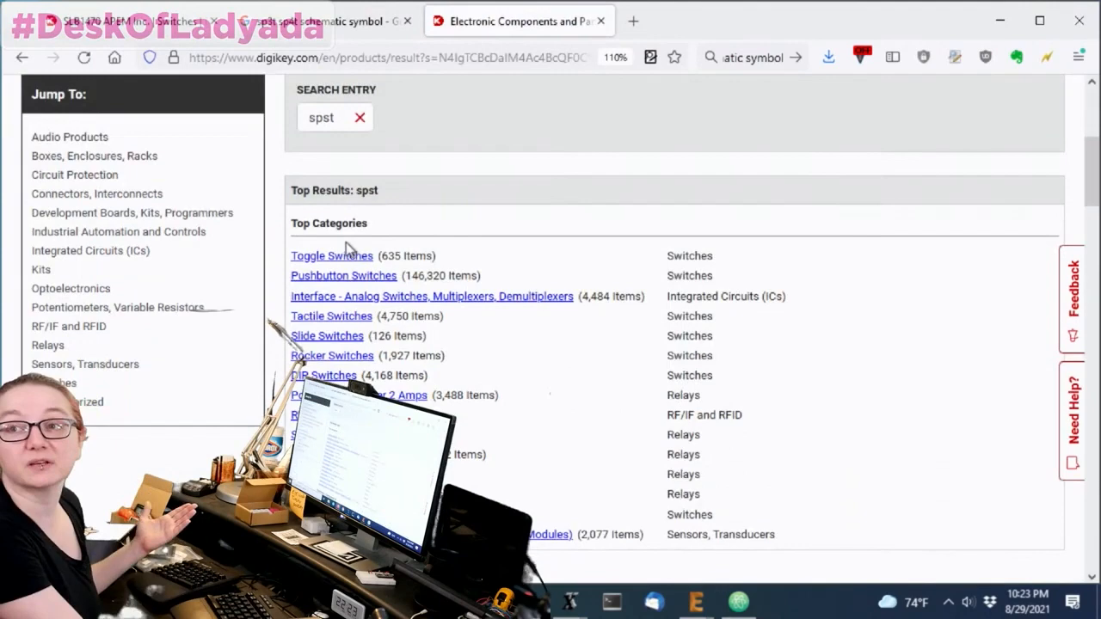
scroll(up, 3)
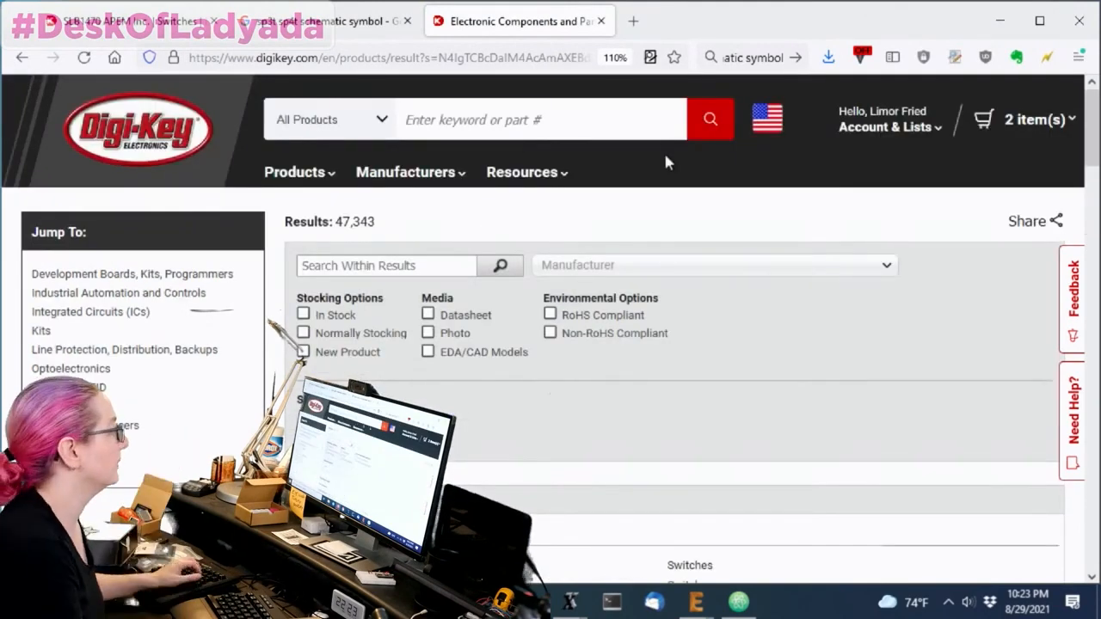
click(542, 119)
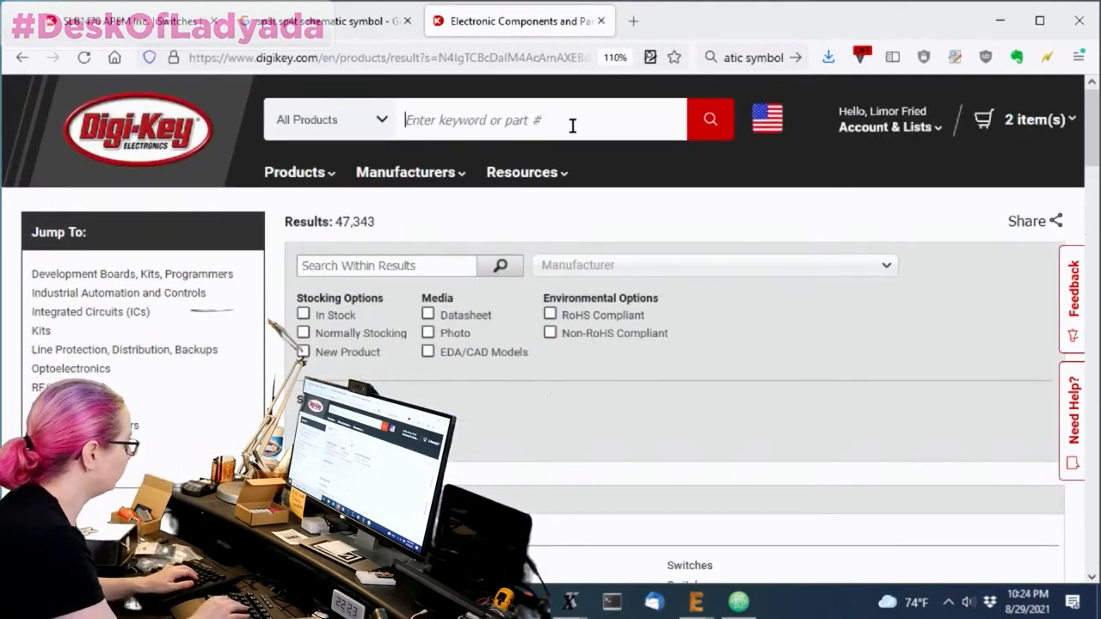
text(spf)
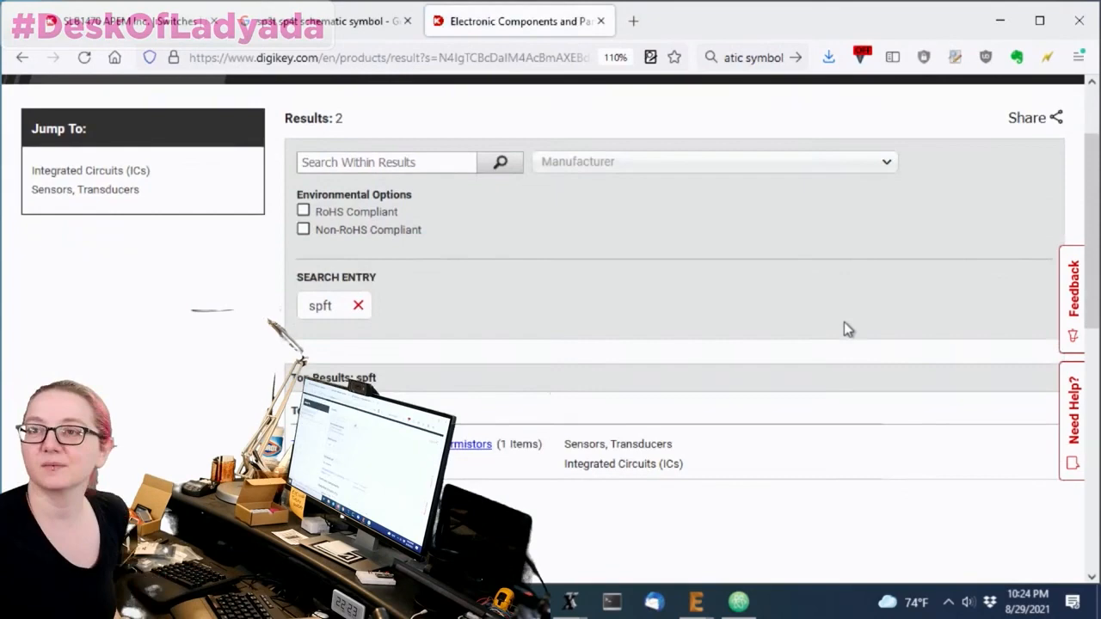
scroll(down, 3)
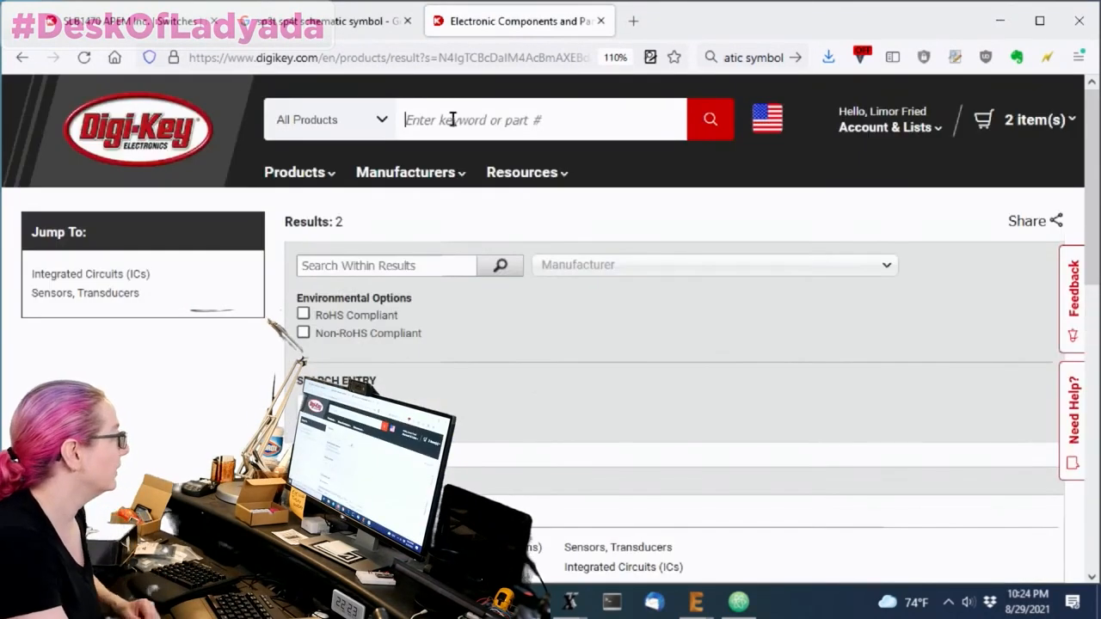
- Search for 'sp4t' and scroll to the 828 results' top categories
text(sp4t)
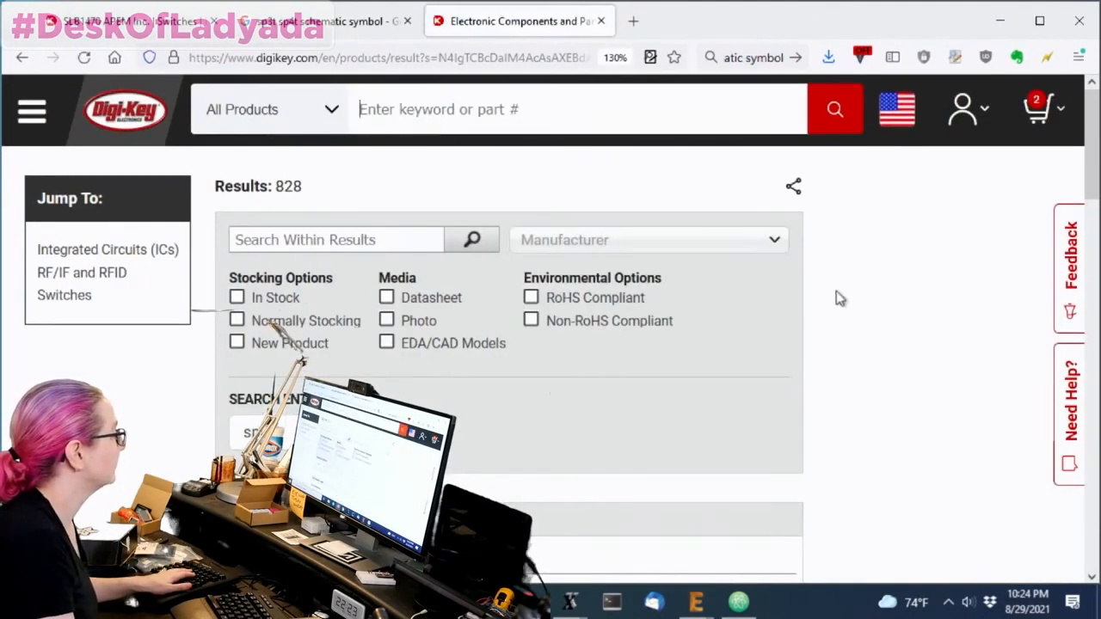
scroll(down, 3)
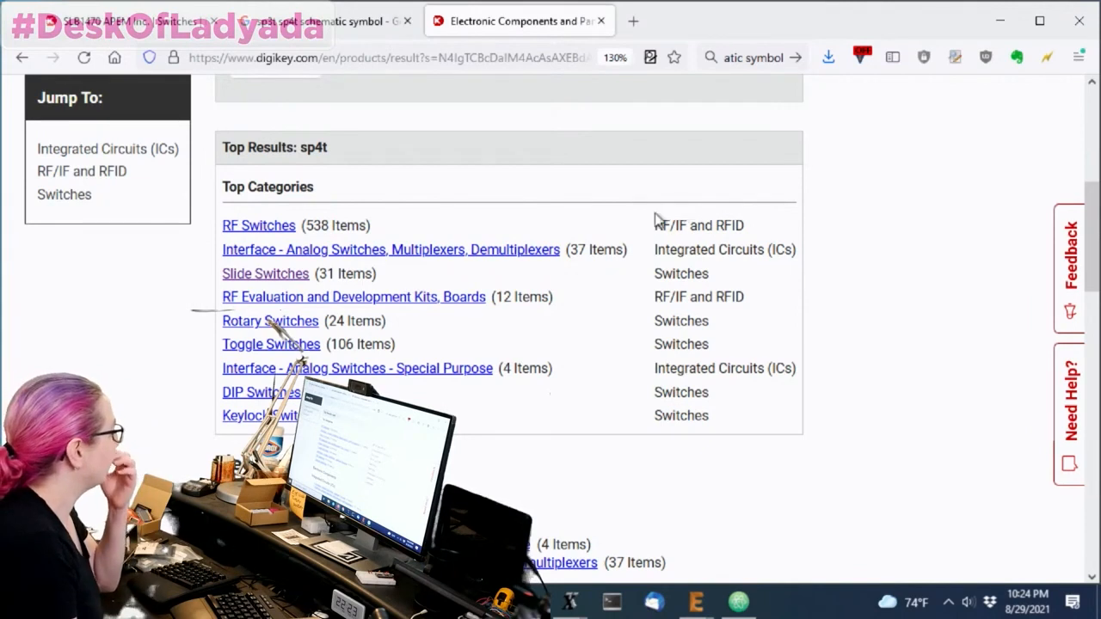
mouse_move(284, 288)
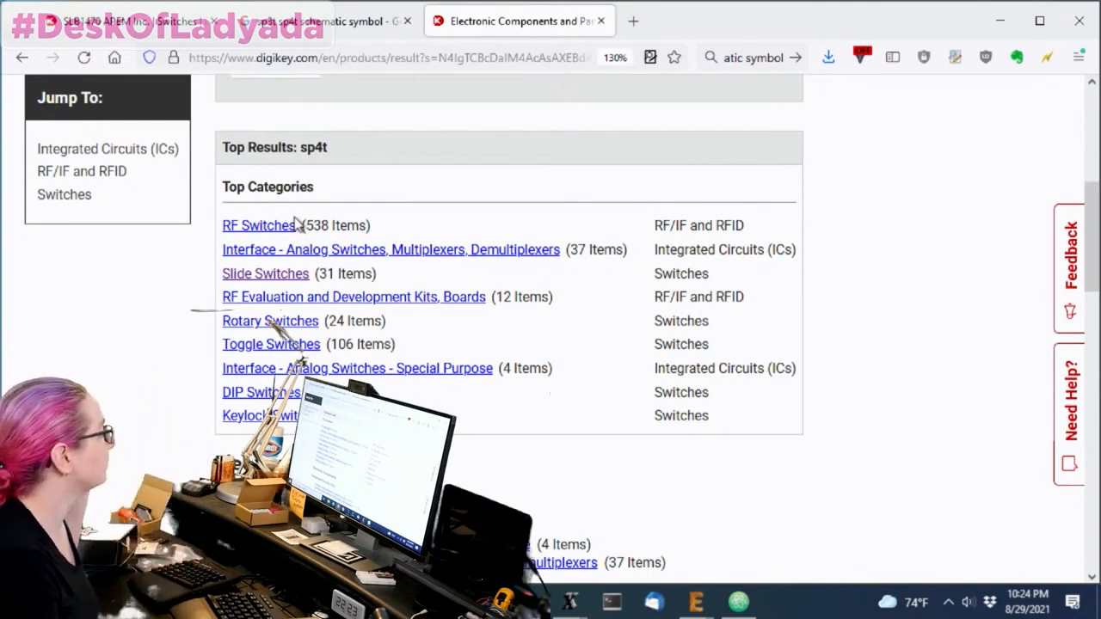
mouse_move(279, 284)
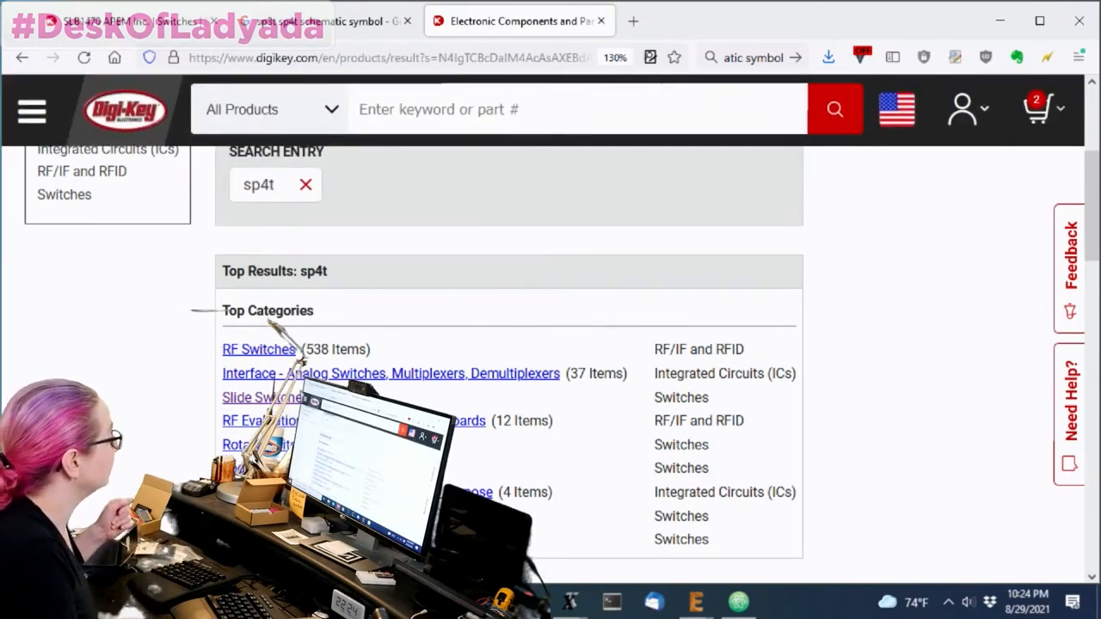
click(258, 396)
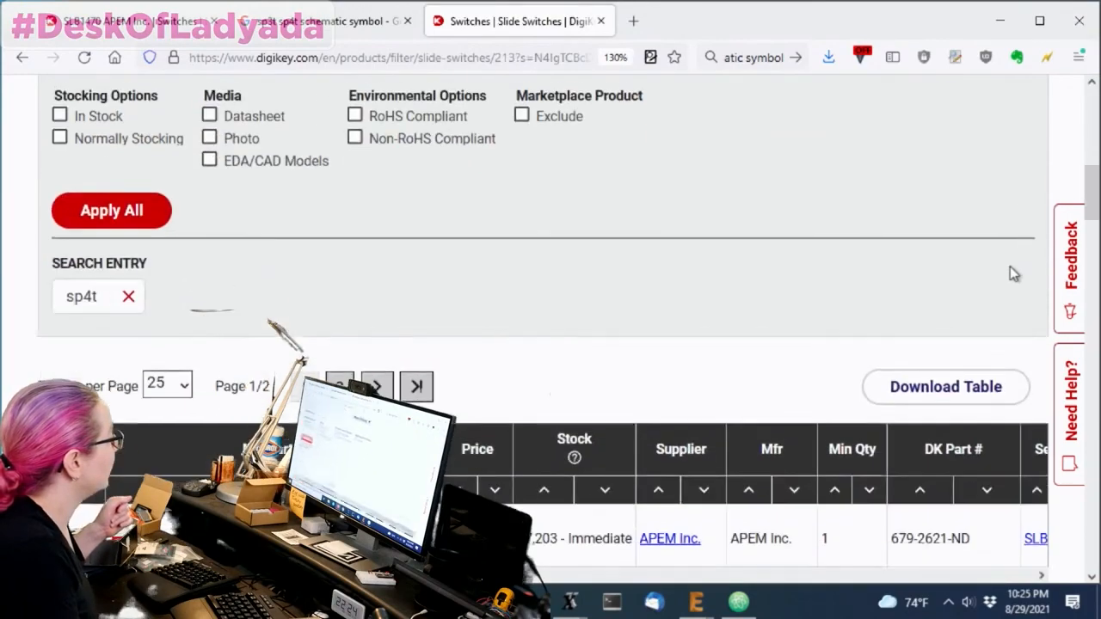
scroll(down, 3)
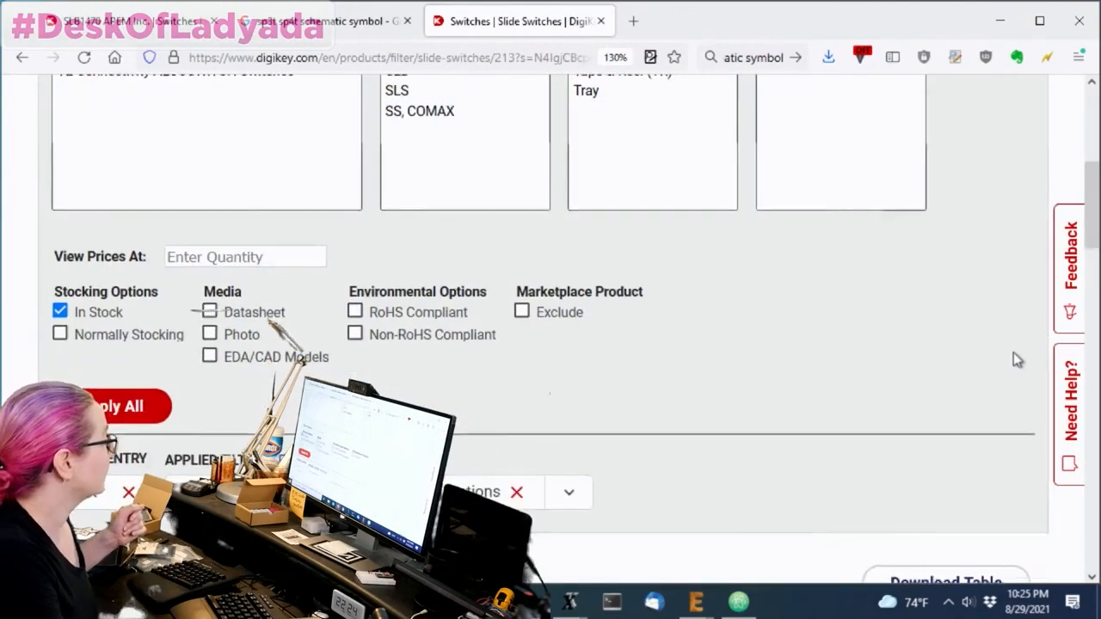
scroll(down, 3)
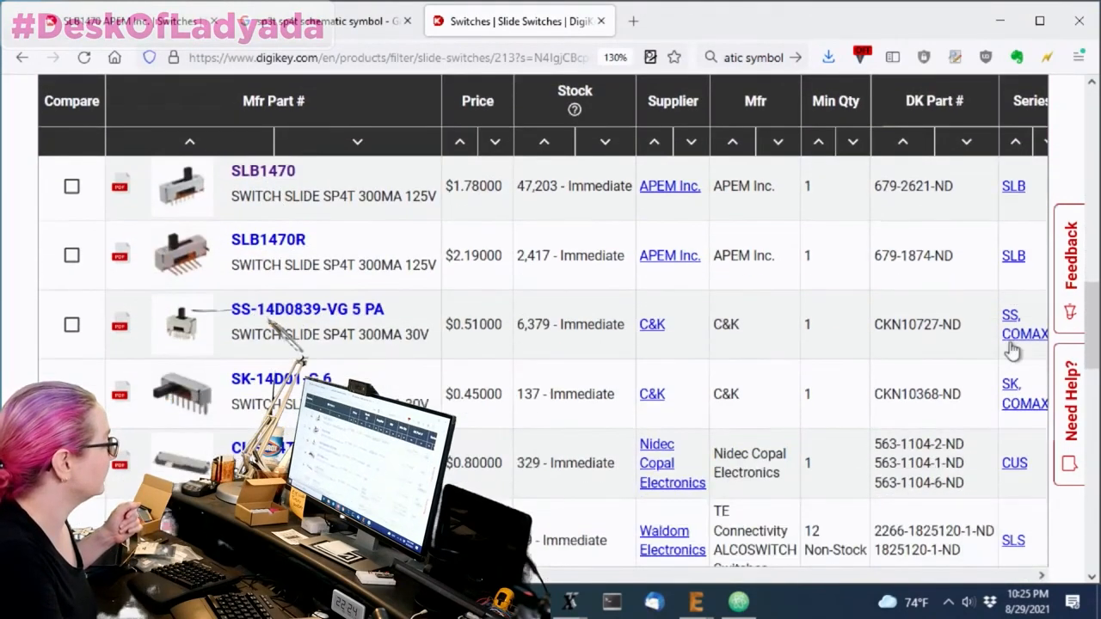
scroll(down, 3)
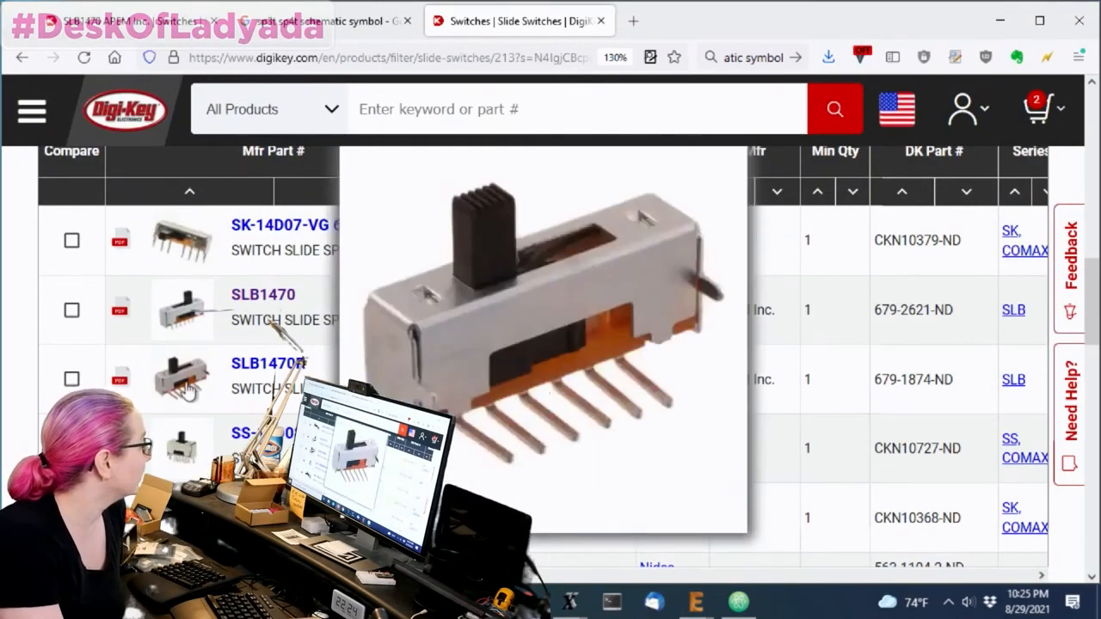
mouse_move(183, 385)
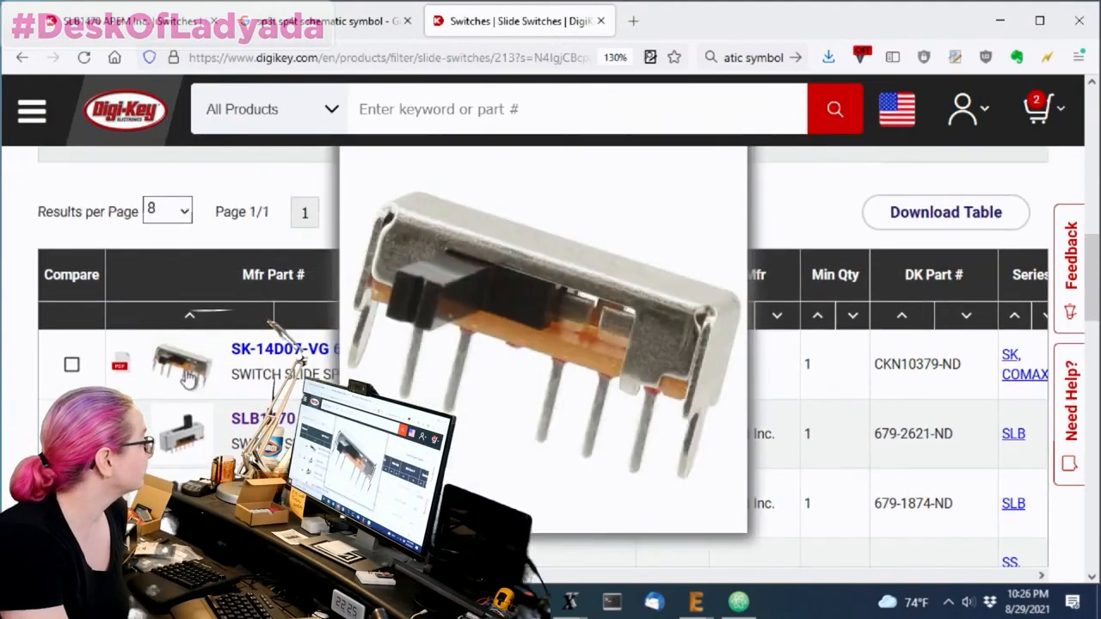
scroll(down, 3)
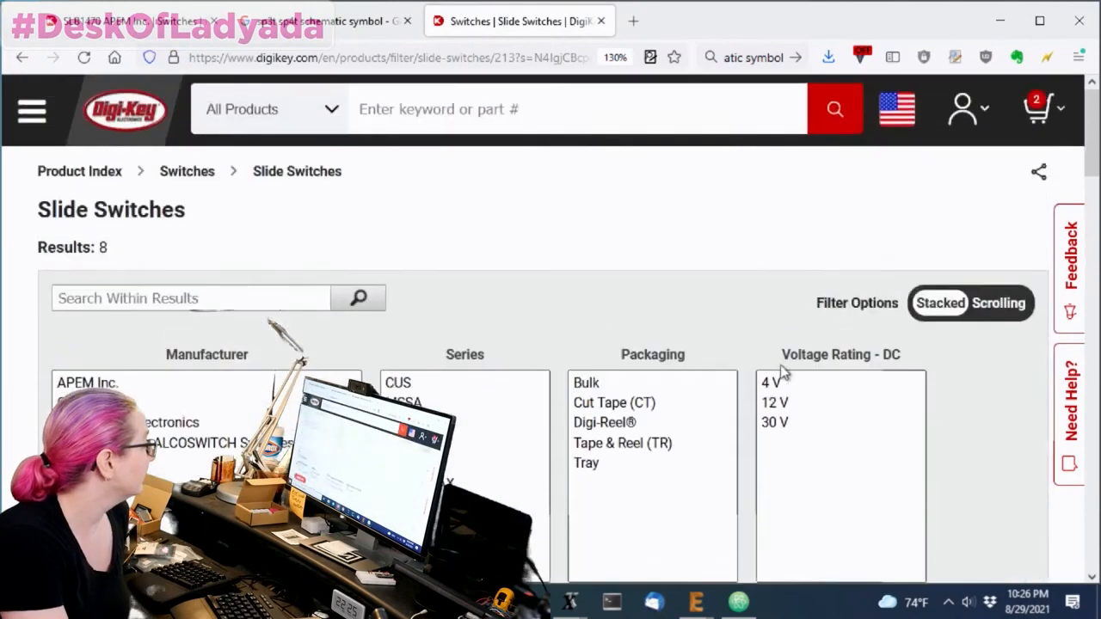
- Tick In Stock under Stocking Options and scroll to the eight slide-switch results
scroll(down, 3)
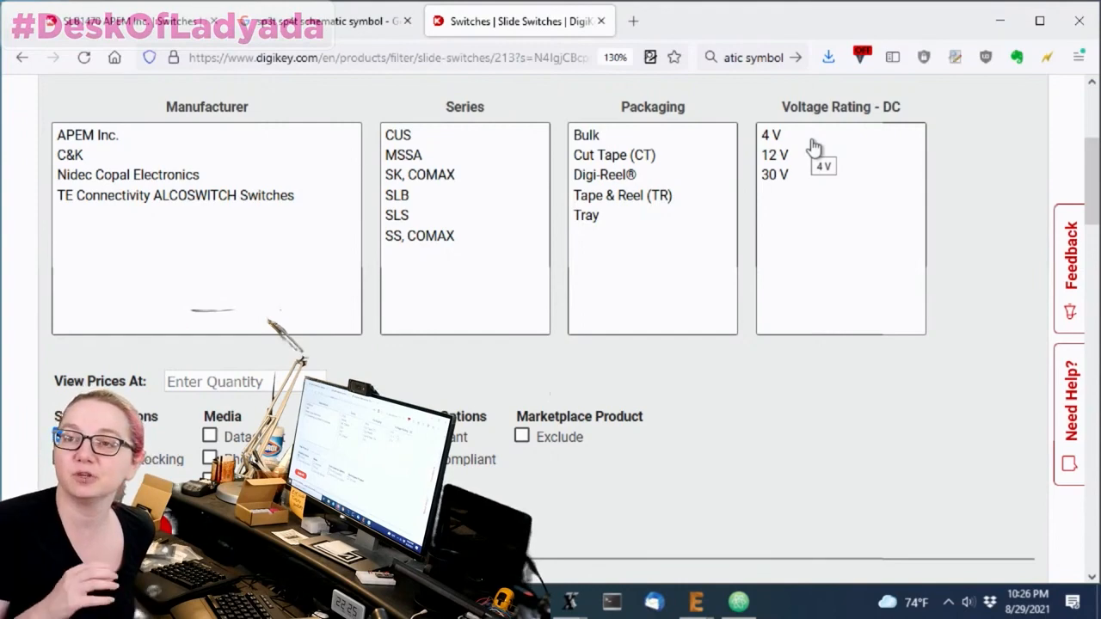
click(61, 433)
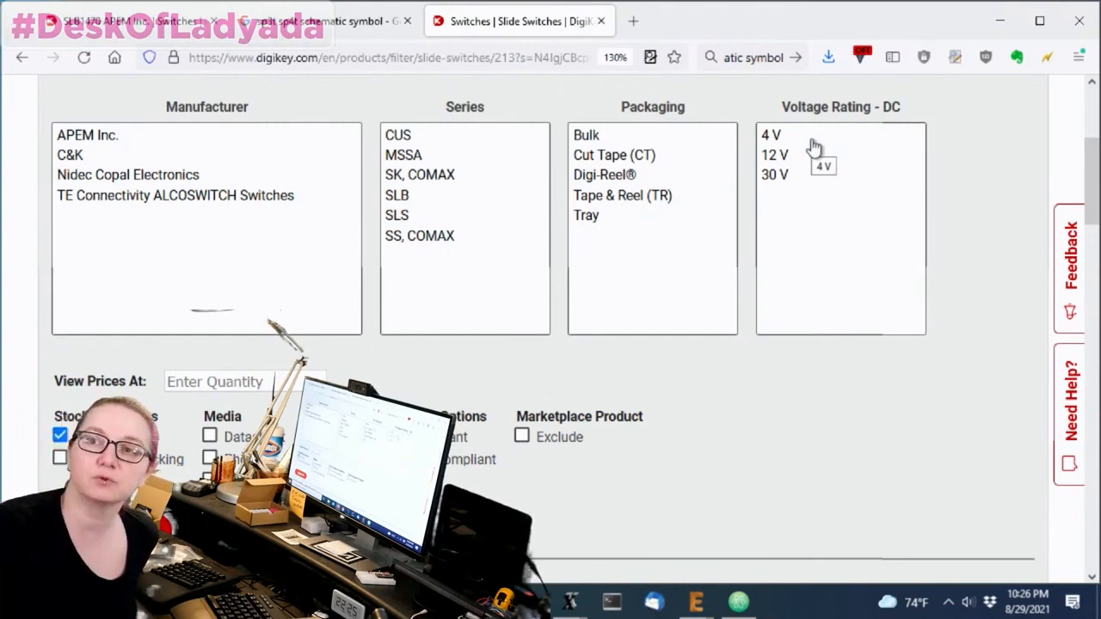
mouse_move(800, 275)
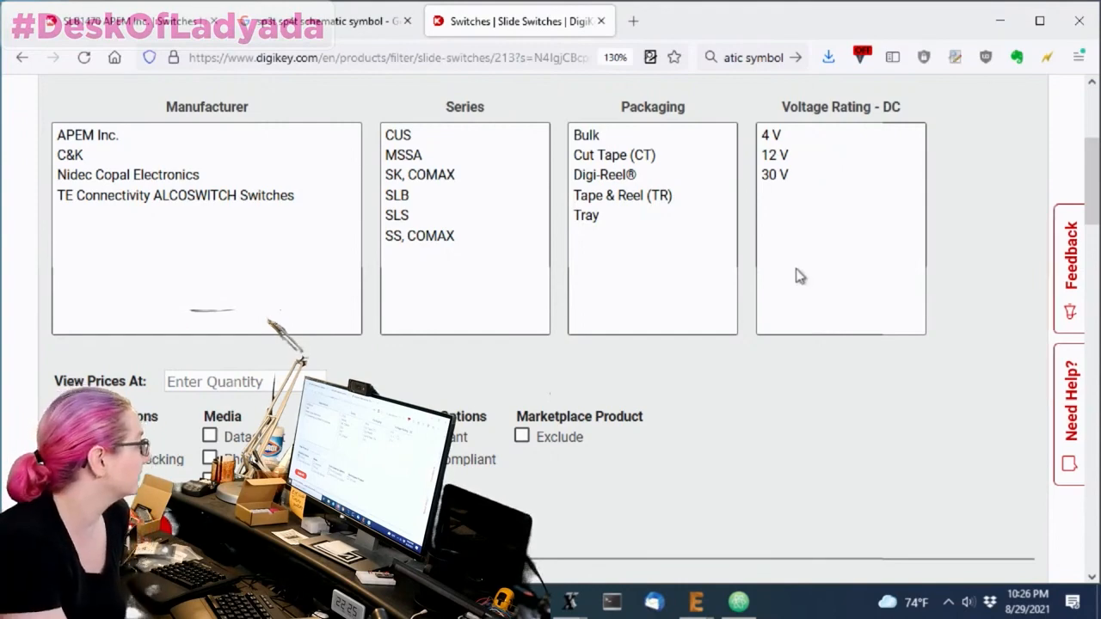
scroll(down, 3)
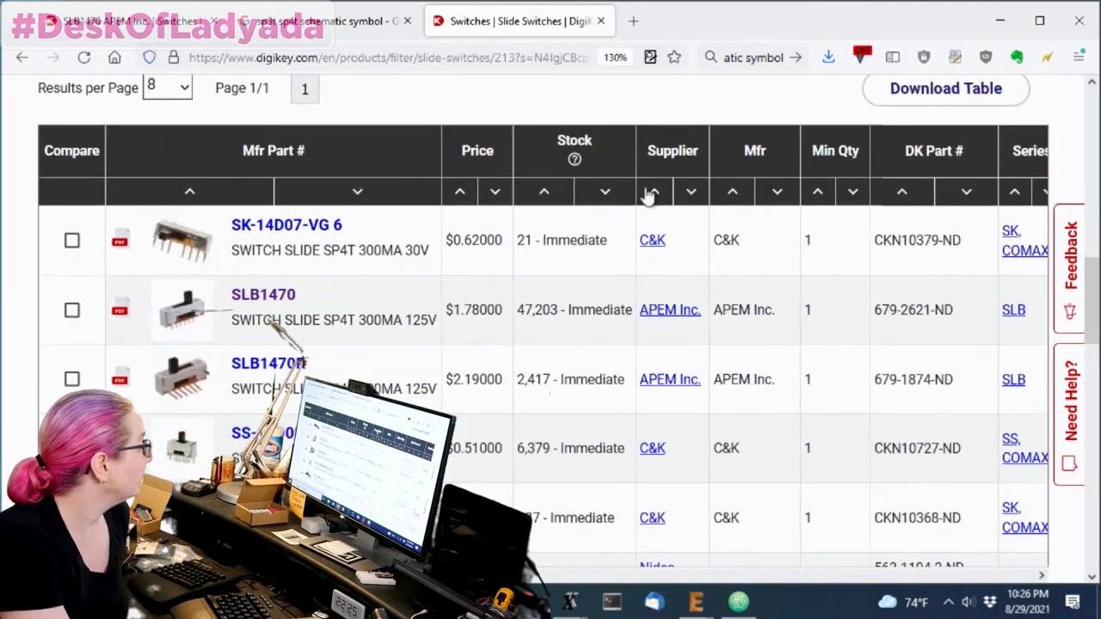
- Sort slide switches by ascending price and open the APEM SLB1470 product page
scroll(down, 3)
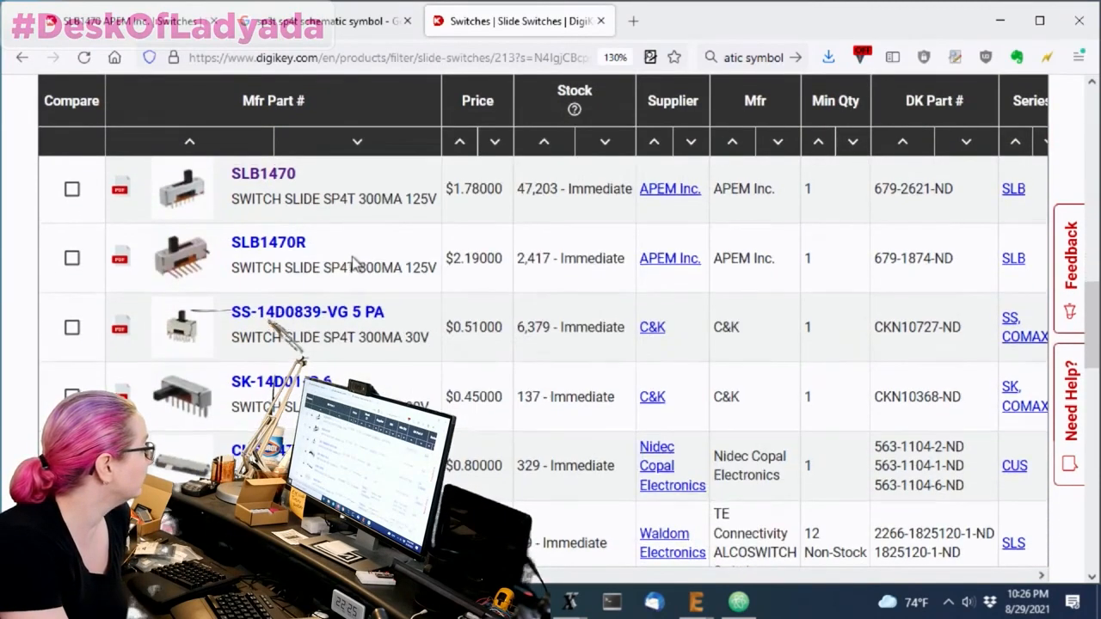
click(460, 191)
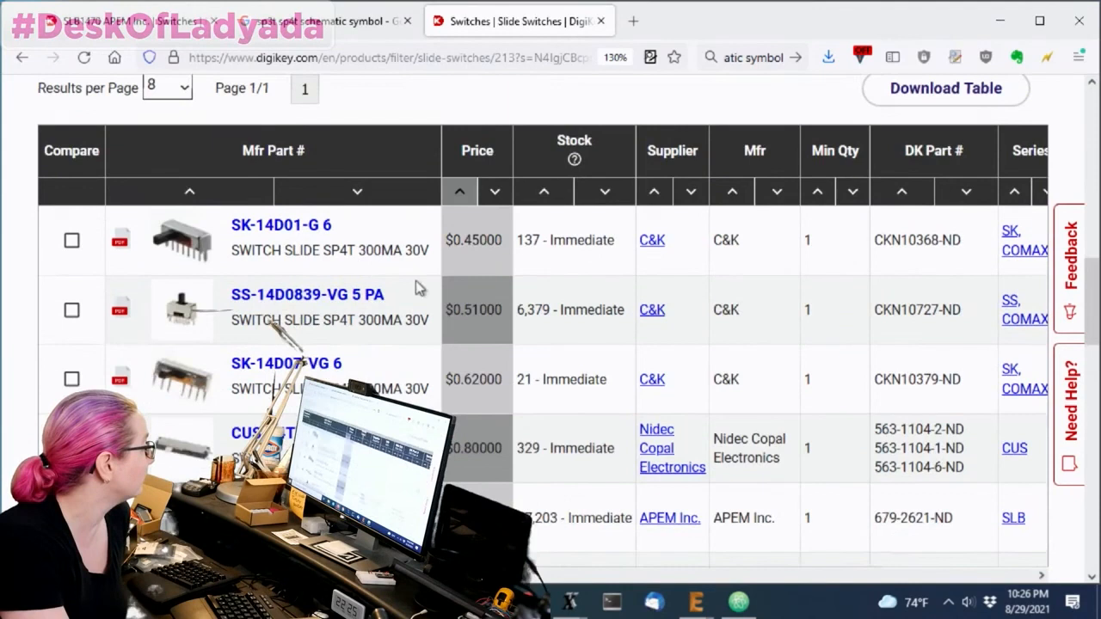
mouse_move(181, 238)
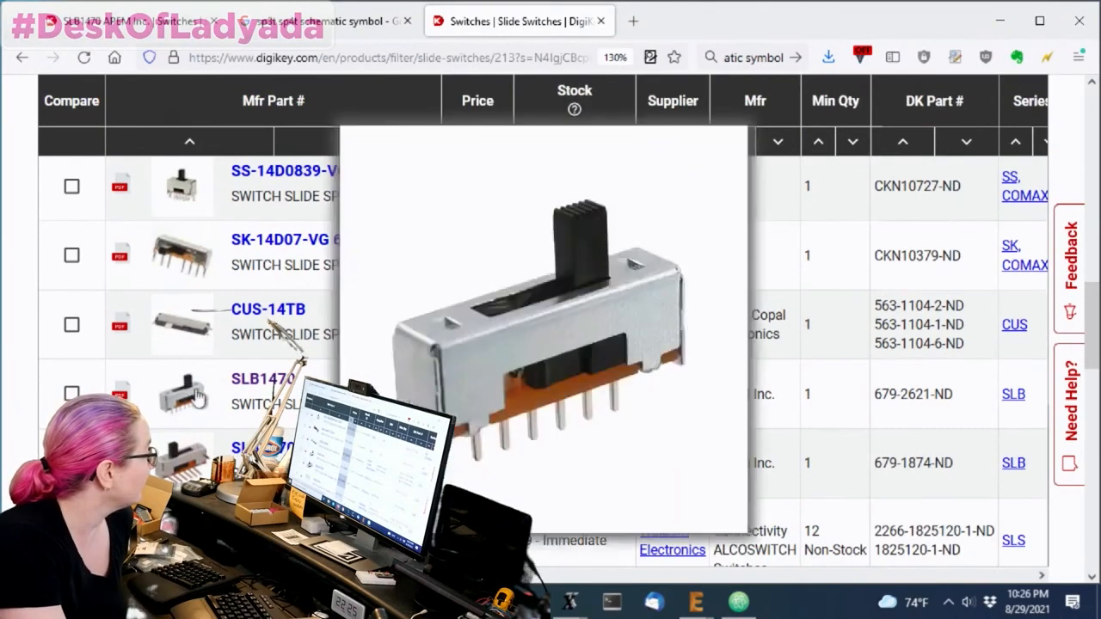
click(261, 378)
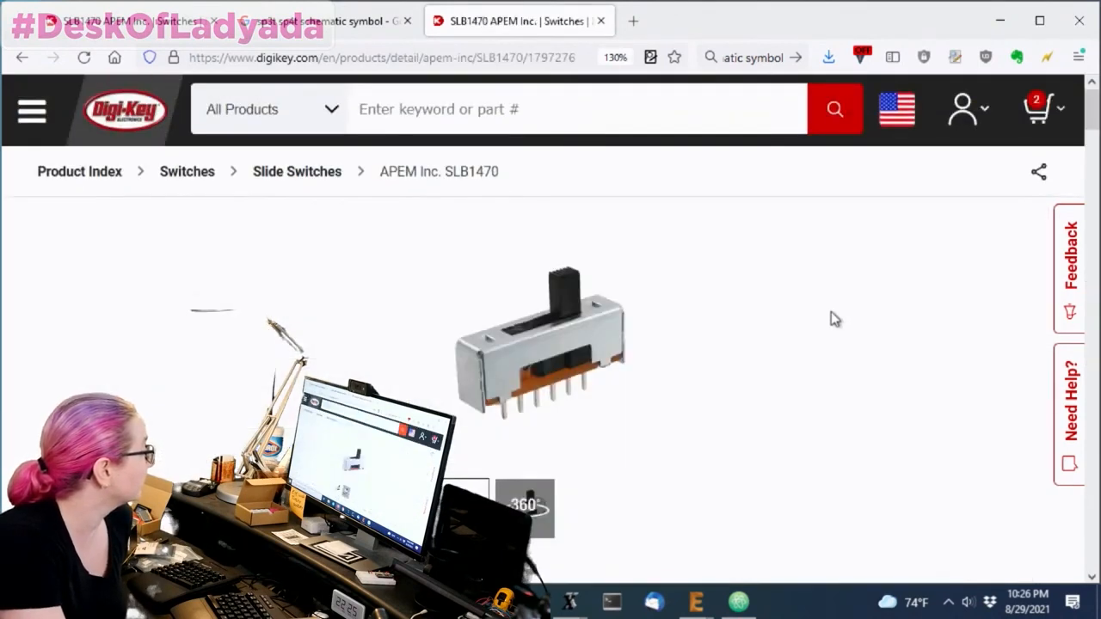
- Highlight the 47,203 In Stock figure and open the 360° product view
scroll(down, 3)
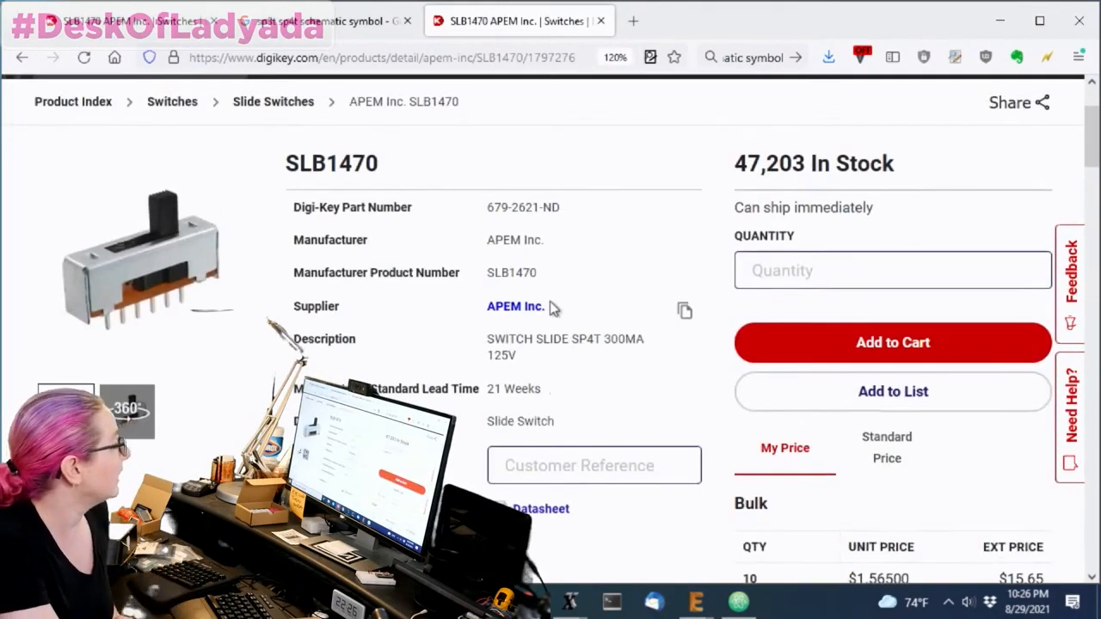
drag(735, 164, 847, 164)
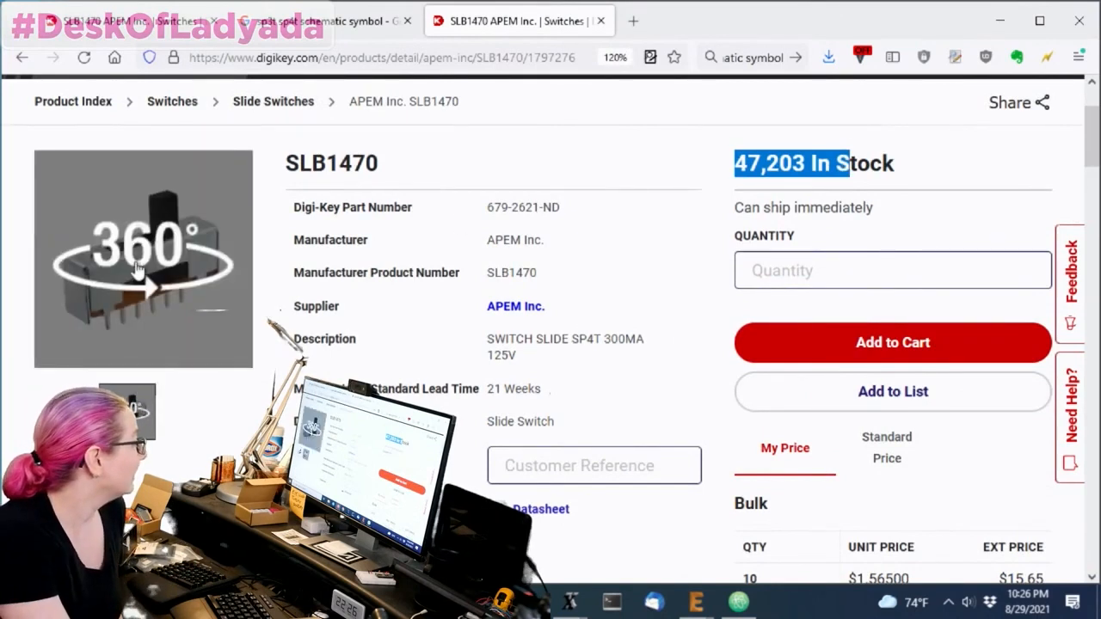
click(142, 268)
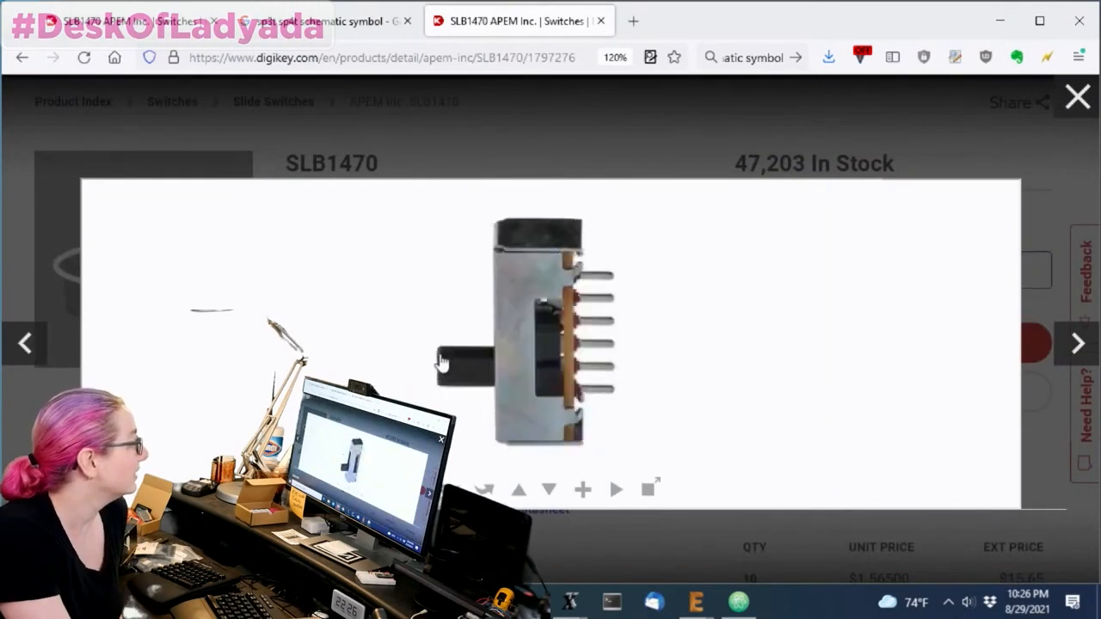
- Rotate the SLB1470 model in the 360° viewer, then close the viewer
drag(439, 361, 650, 344)
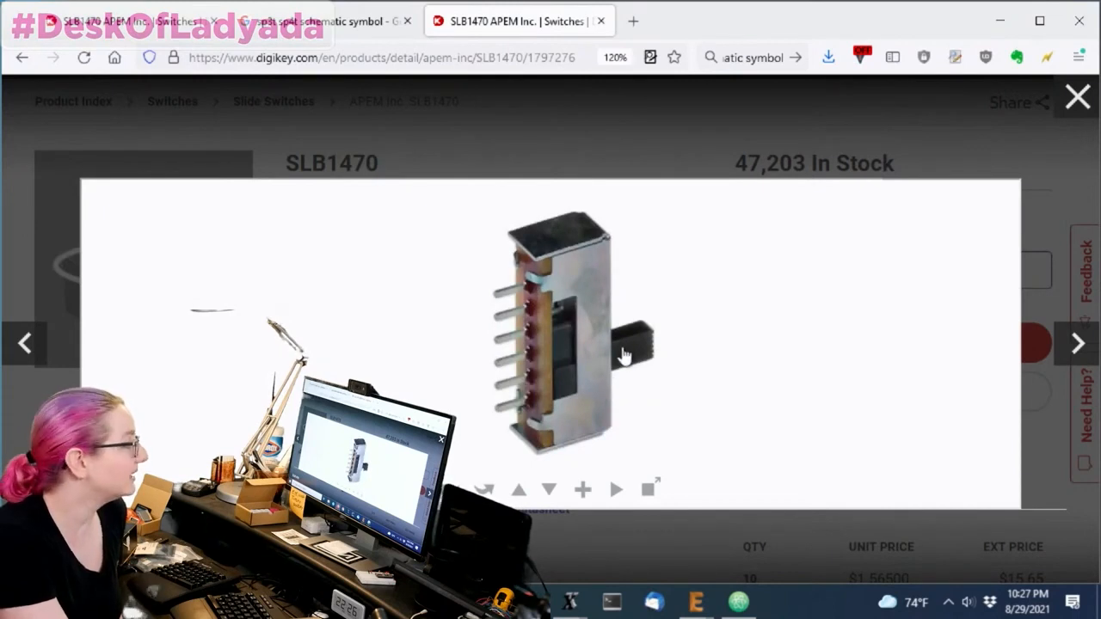
mouse_move(656, 376)
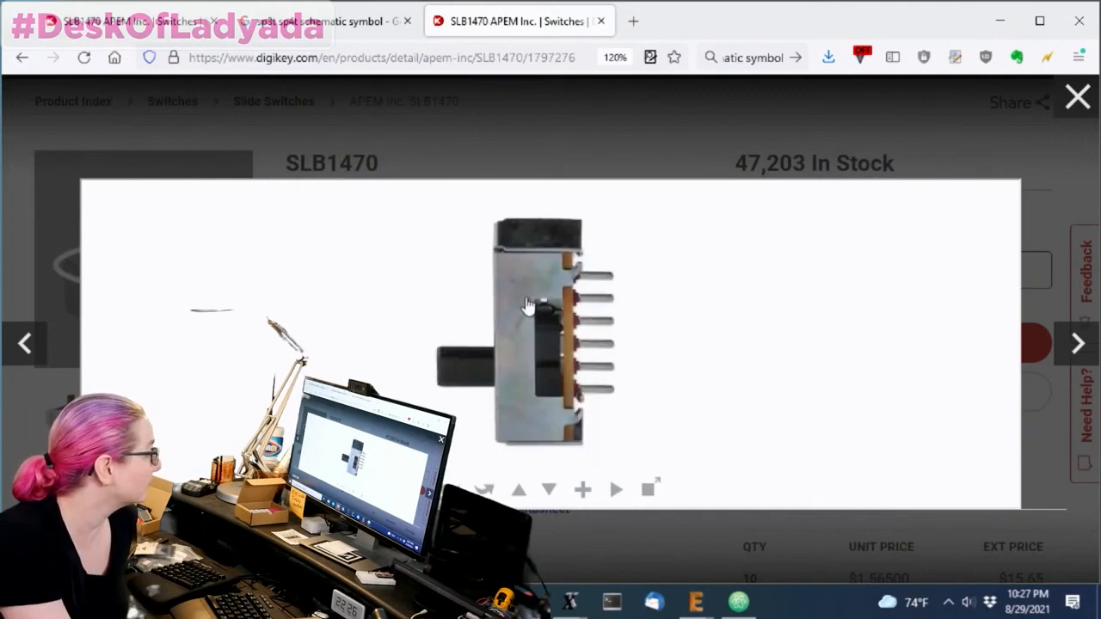
click(1077, 101)
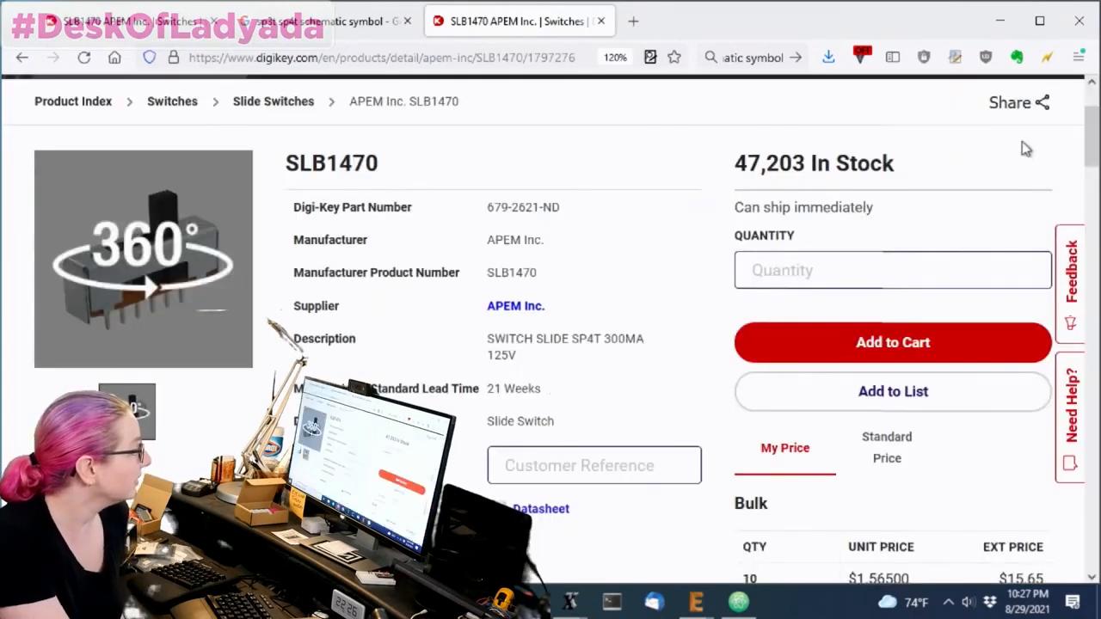
scroll(down, 3)
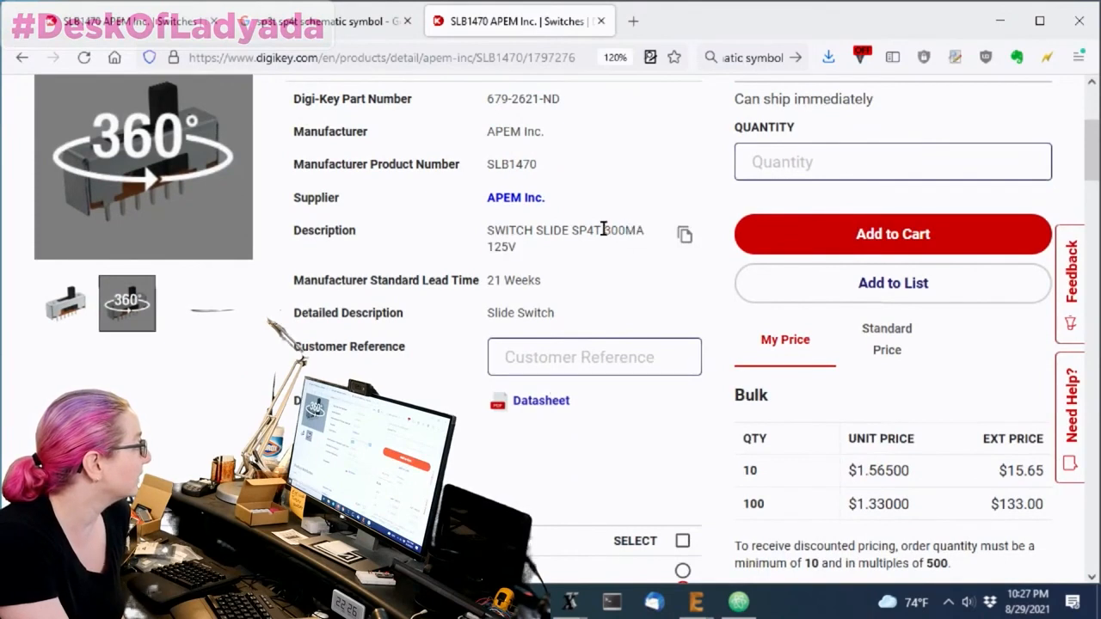
drag(604, 230, 517, 246)
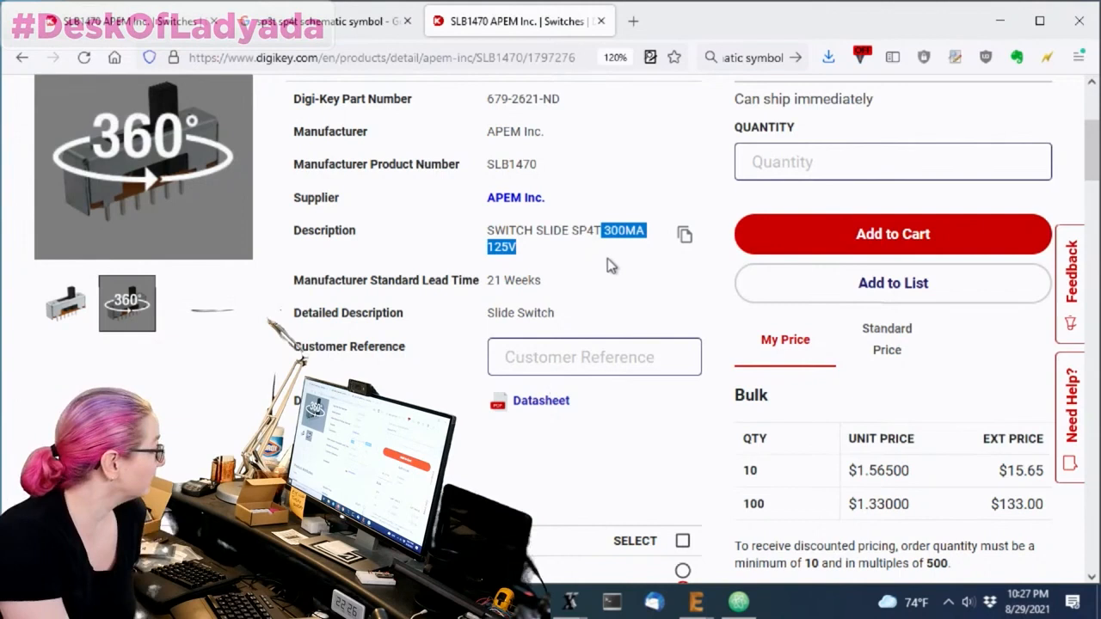
scroll(up, 3)
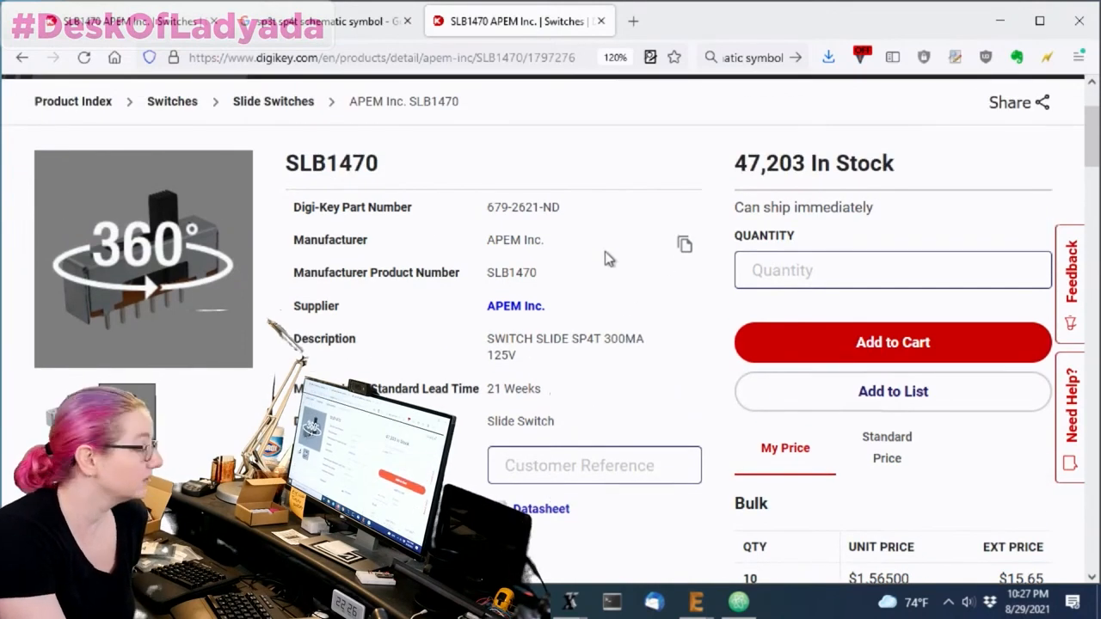